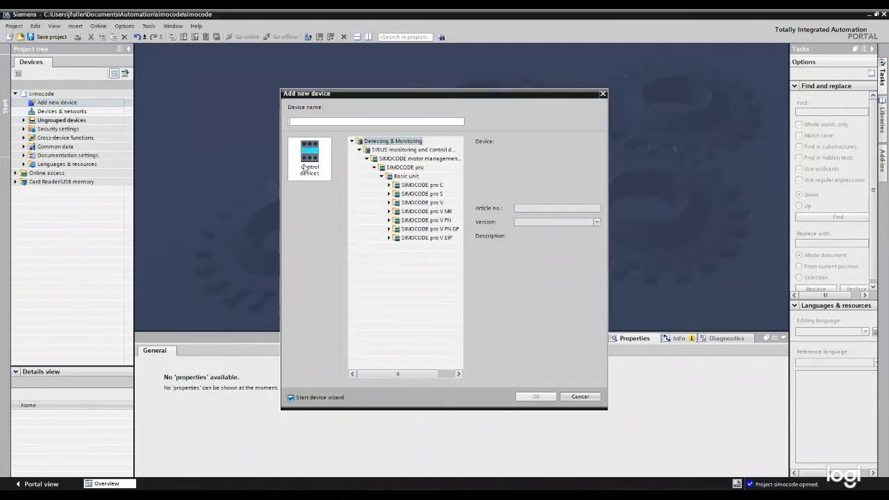
mouse_move(303, 314)
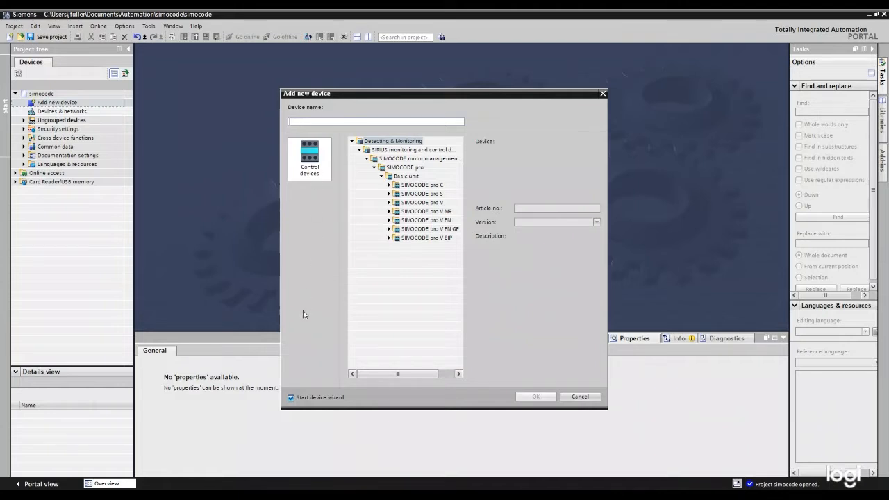
mouse_move(393, 310)
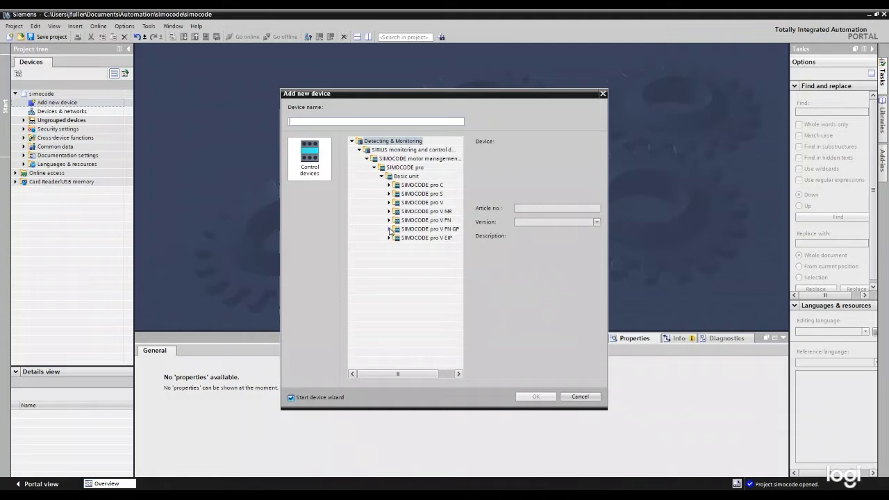
Add the SIMOCODE pro V PN V2.1 basic unit with the device wizard enabled.
left_click(389, 220)
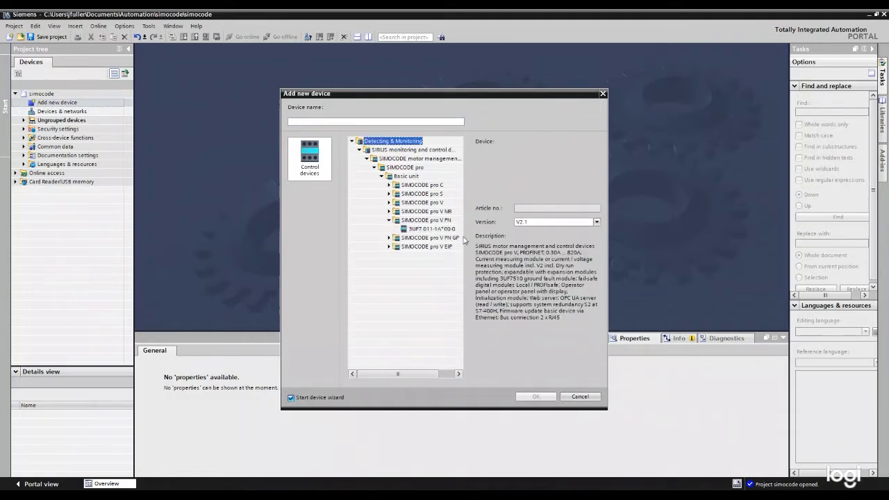
left_click(430, 229)
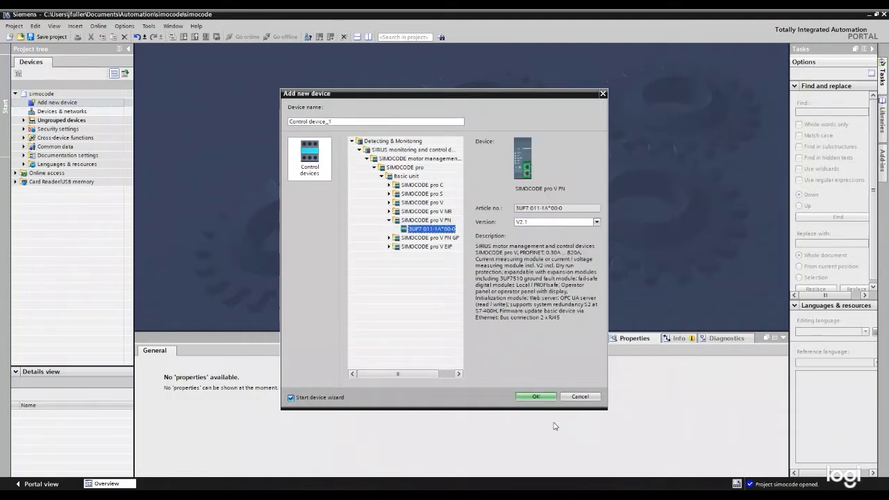
left_click(535, 397)
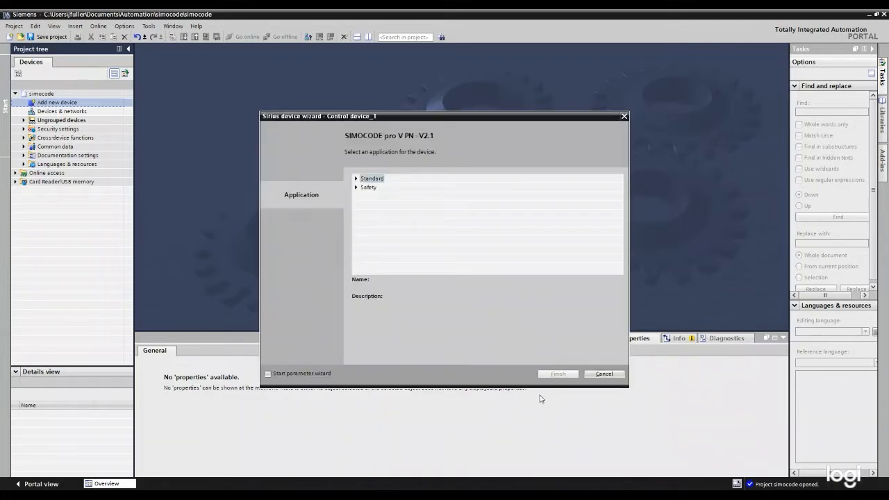
mouse_move(373, 221)
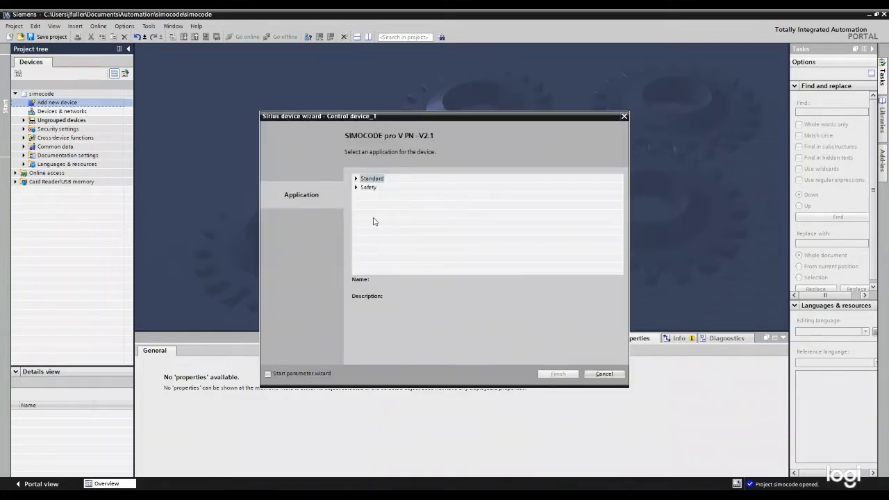
Choose the Standard Direct starter application, enable the parameter wizard, and finish the device wizard.
left_click(356, 178)
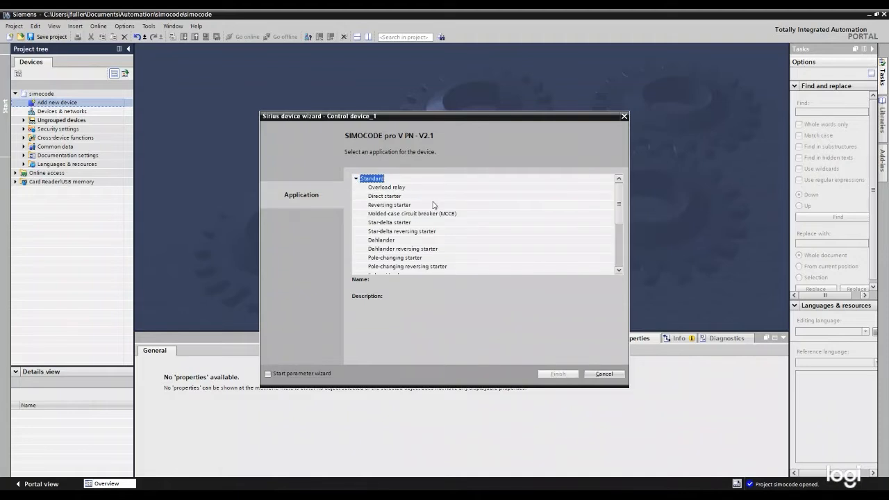
mouse_move(390, 207)
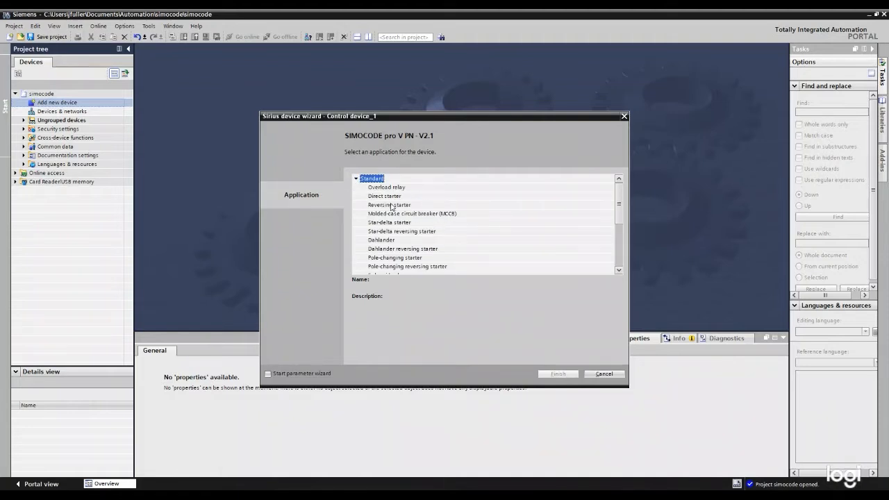
left_click(385, 196)
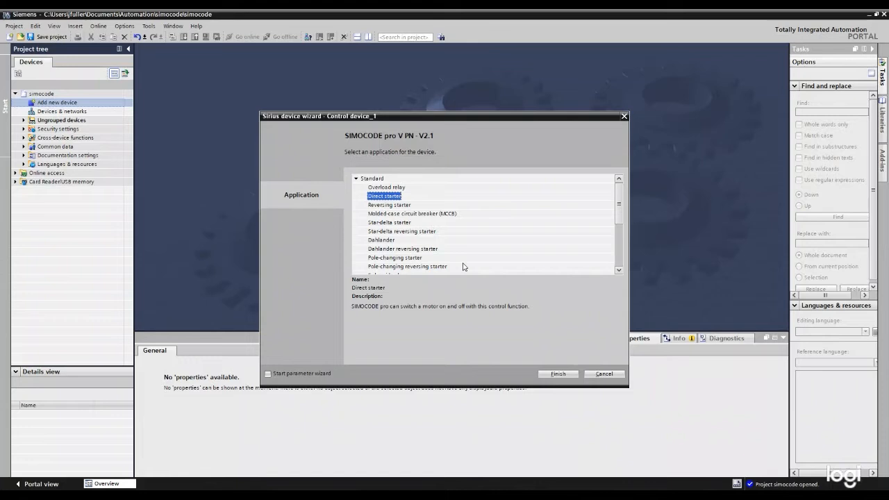
left_click(267, 373)
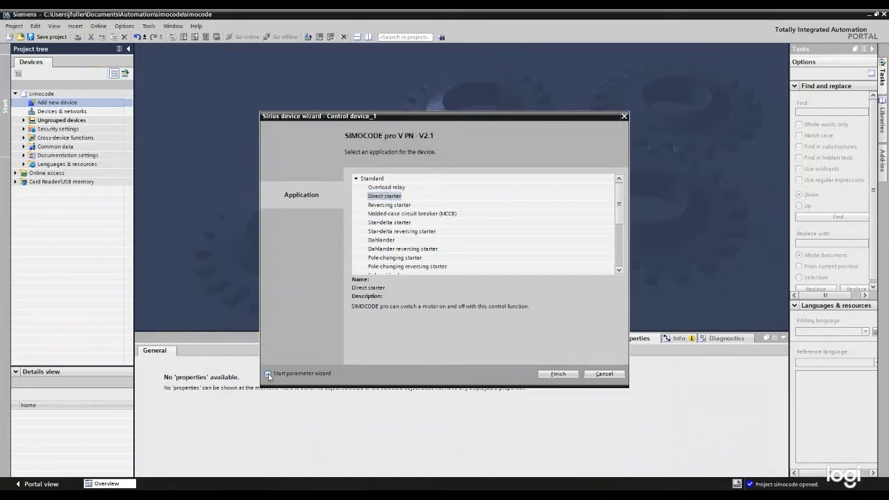
left_click(268, 374)
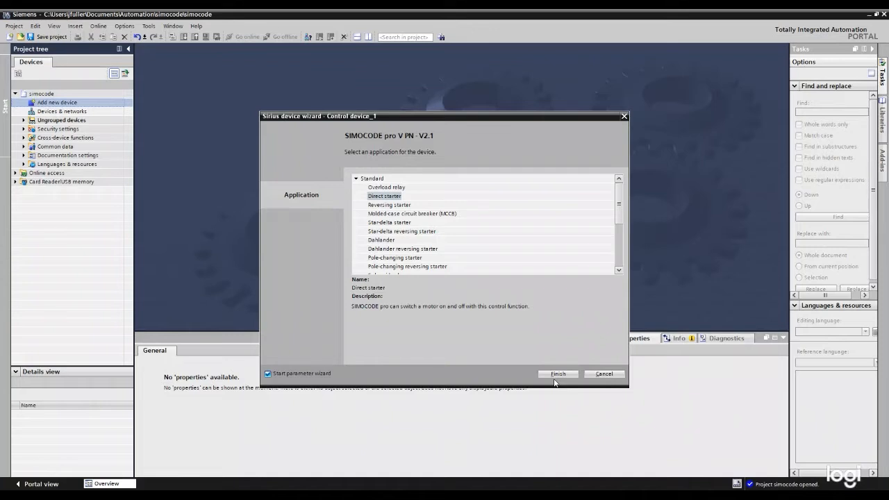
mouse_move(644, 427)
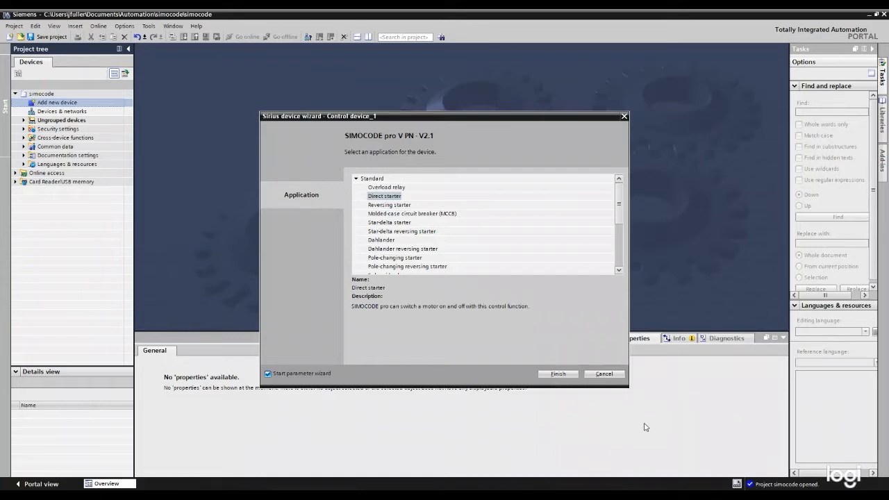
left_click(558, 374)
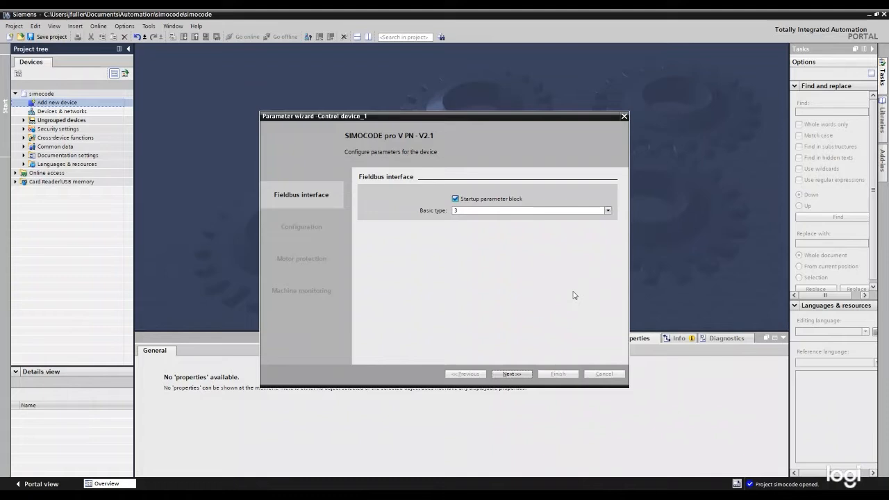
Advance the parameter wizard past Fieldbus interface and Configuration to Motor protection.
left_click(511, 373)
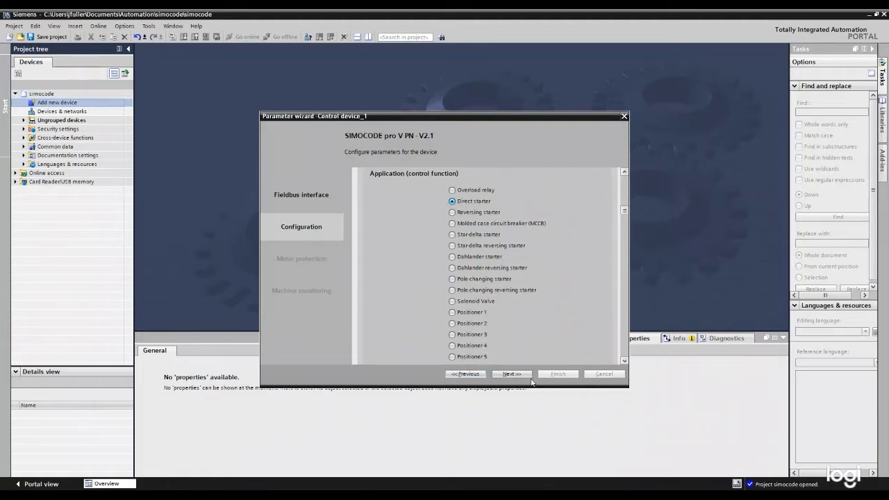
left_click(511, 373)
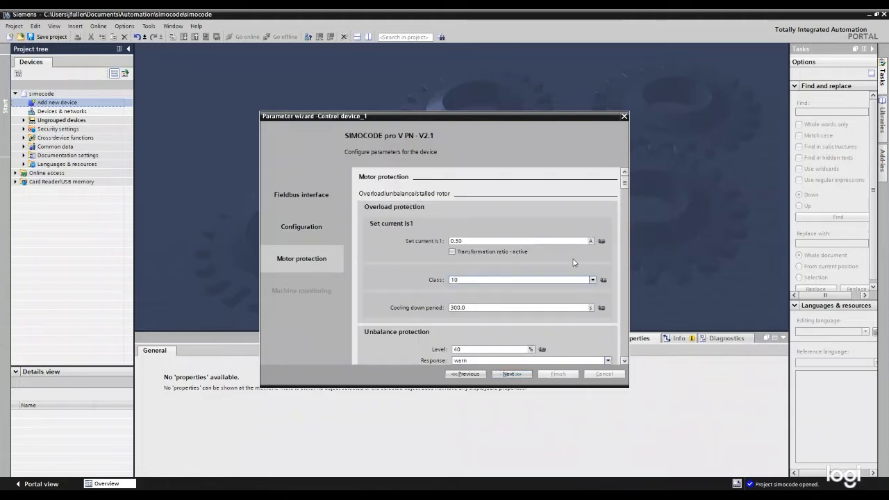
Review motor protection settings and keep the stalled rotor response deactivated.
scroll("up", 3)
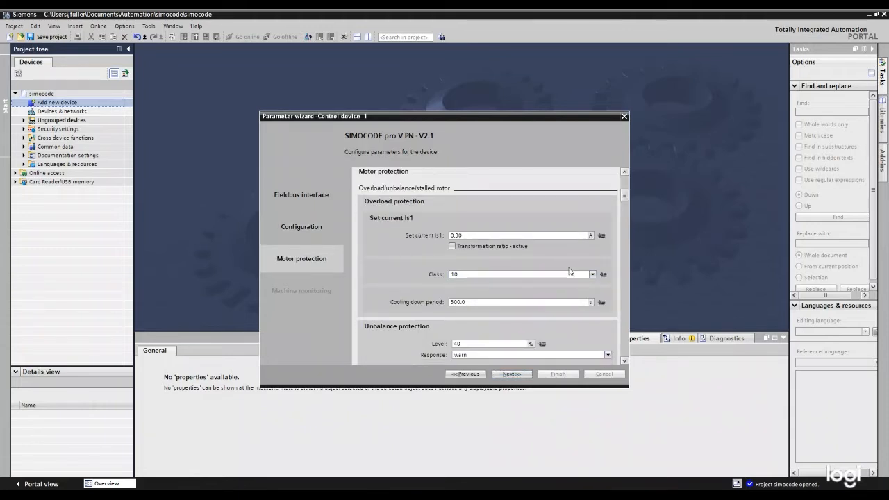
mouse_move(385, 221)
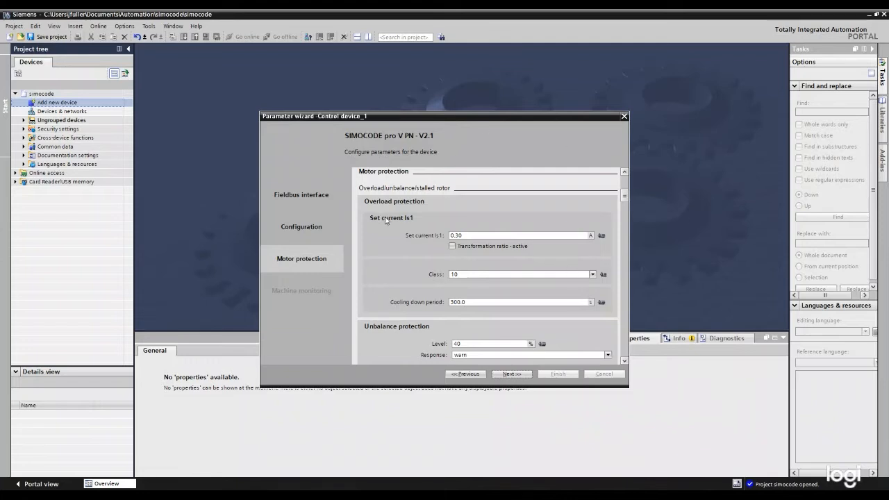
scroll("down", 3)
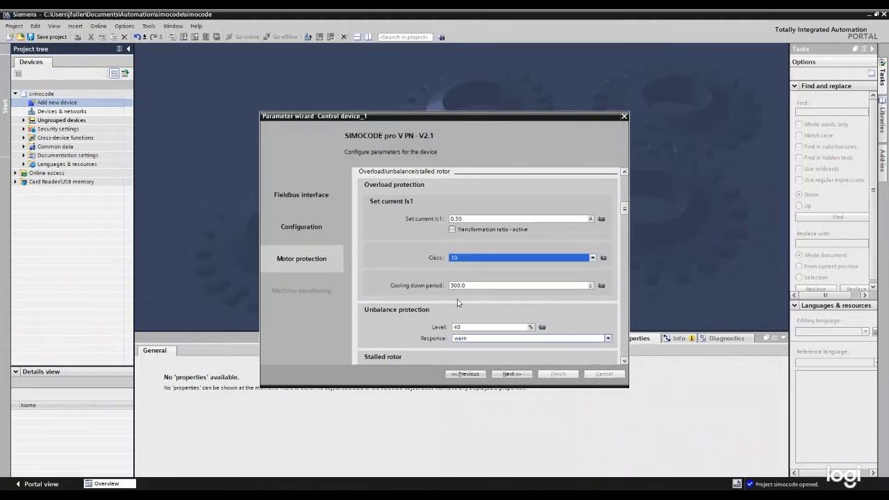
scroll("down", 3)
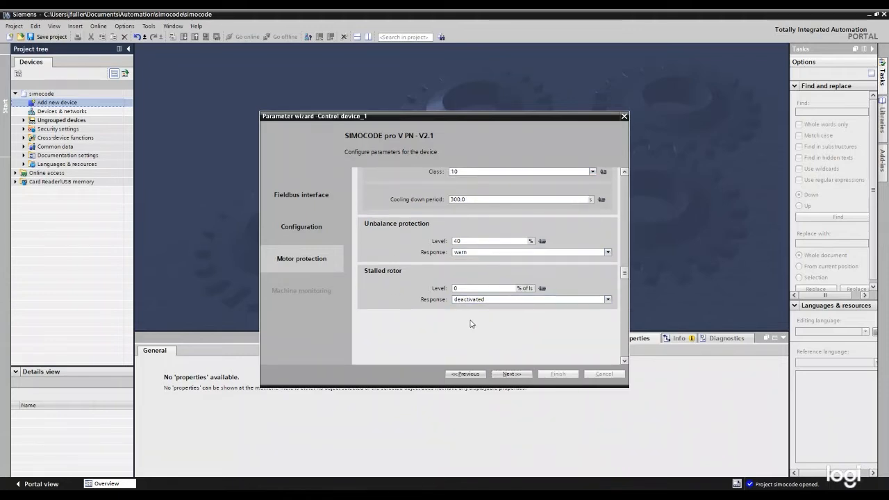
left_click(607, 299)
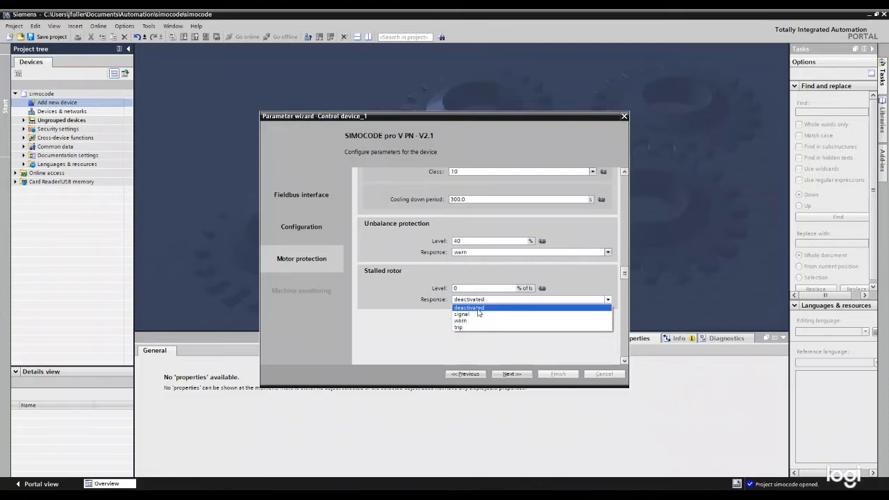
mouse_move(473, 327)
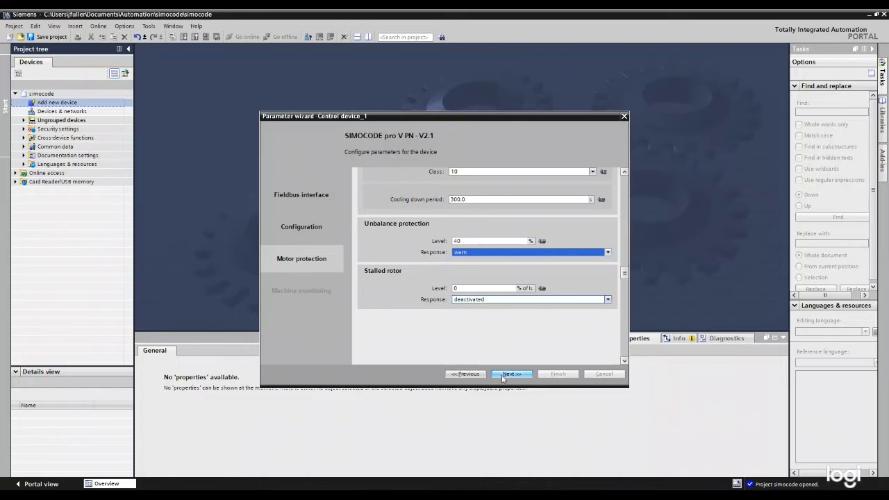
Leave all machine monitoring settings deactivated and finish the parameter wizard.
left_click(512, 373)
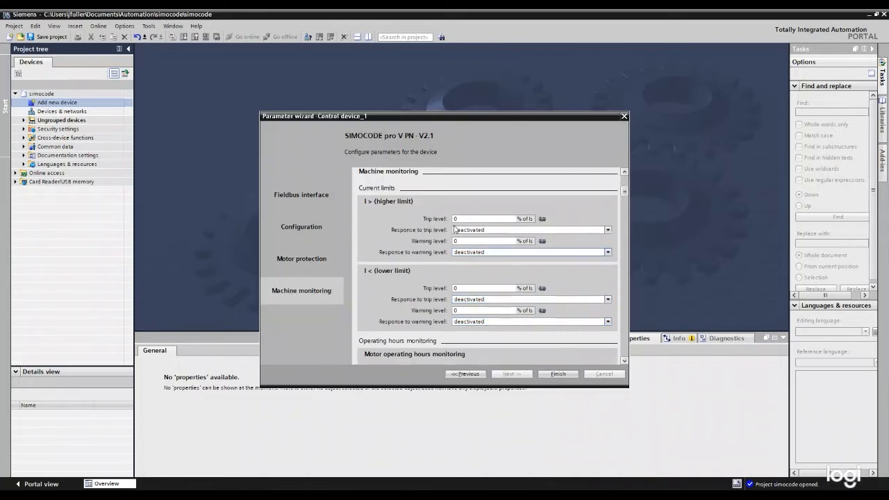
scroll("down", 3)
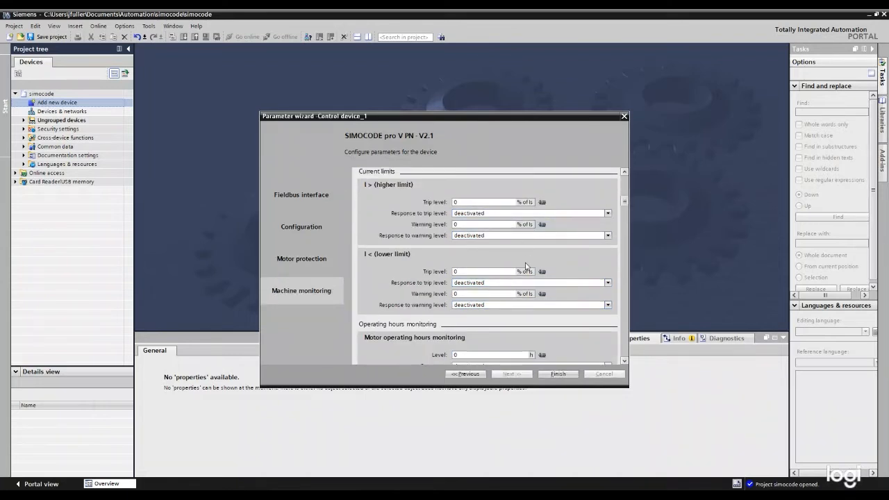
scroll("down", 3)
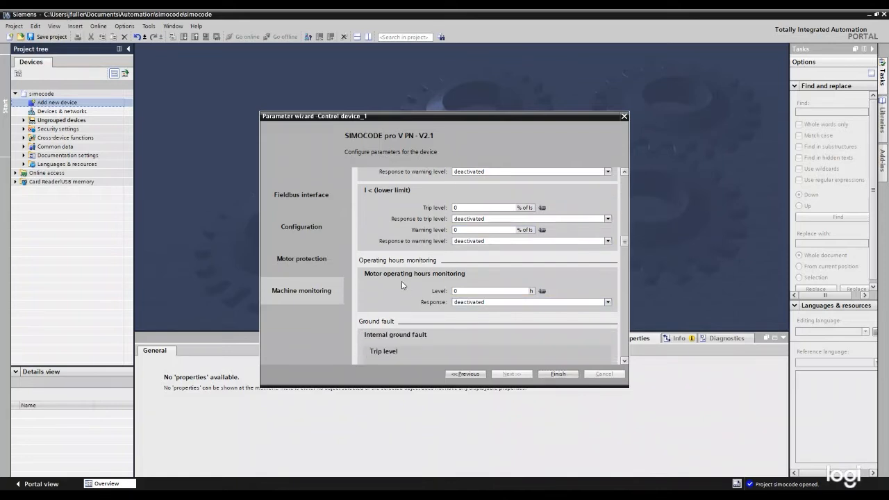
mouse_move(440, 352)
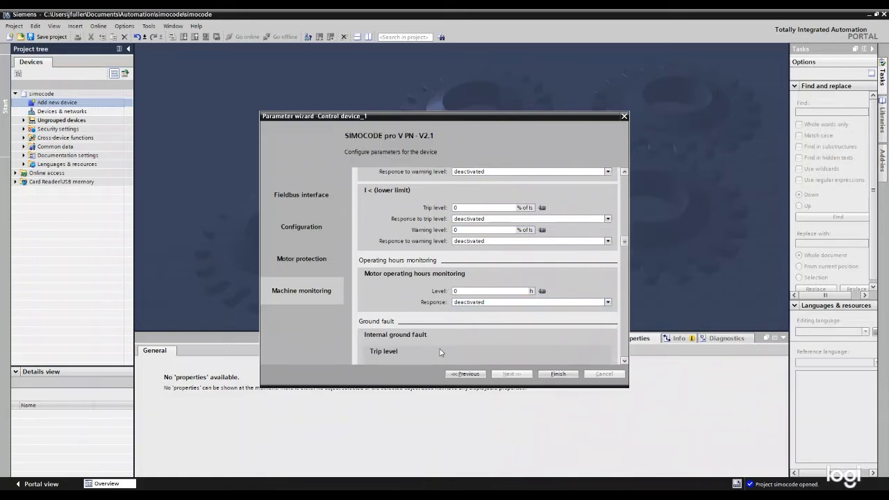
scroll("down", 3)
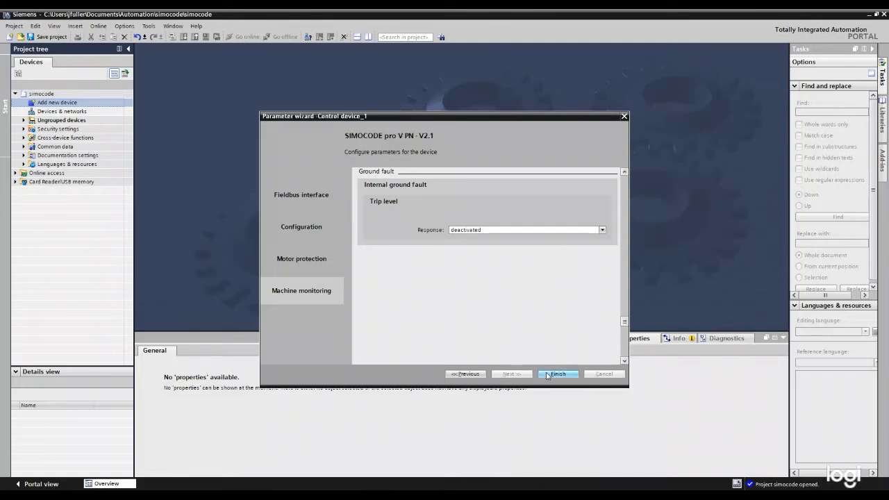
left_click(557, 374)
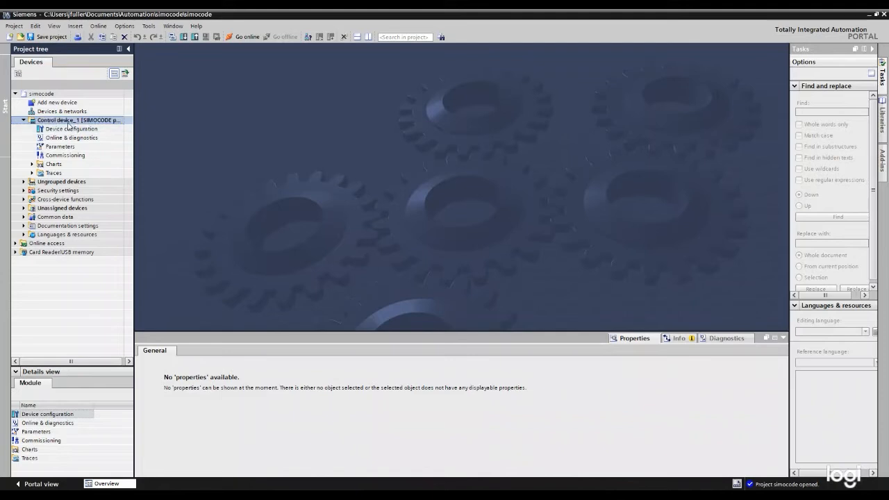
Open Devices & networks to view the unassigned Control device_1 station.
left_click(62, 111)
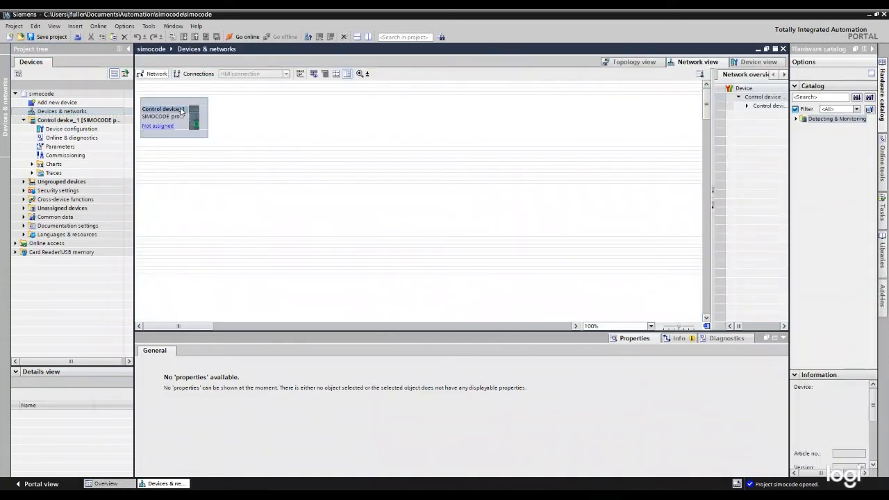
mouse_move(170, 132)
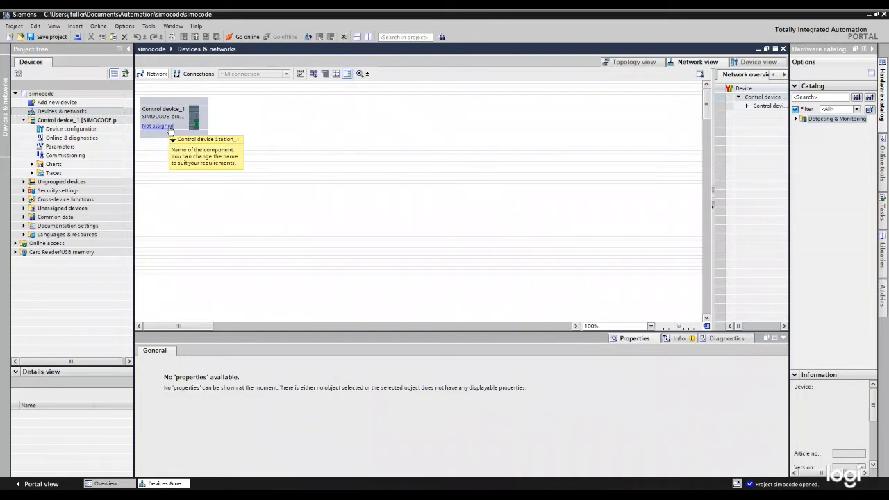
mouse_move(82, 100)
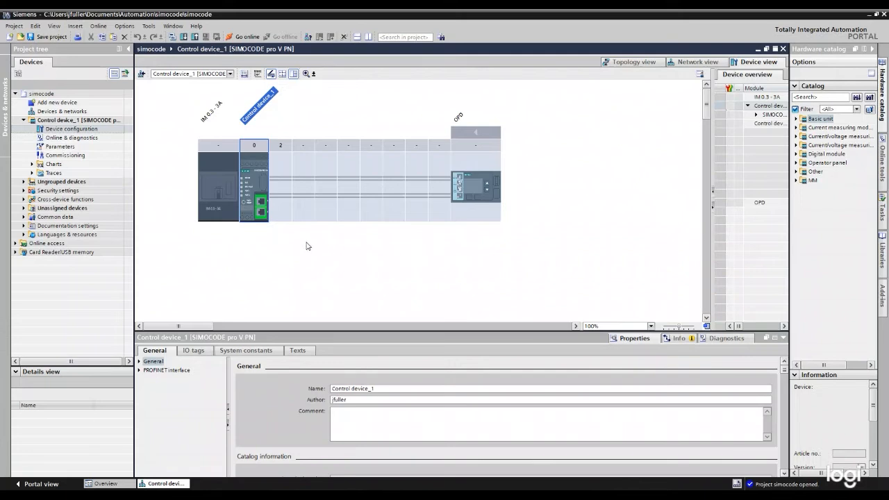
mouse_move(216, 170)
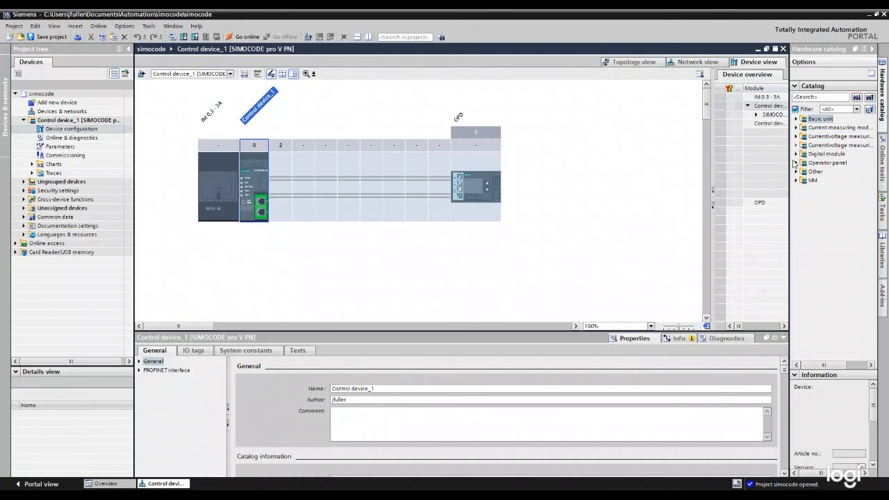
Expand the Digital module and Current measuring modules groups in the hardware catalog.
left_click(796, 154)
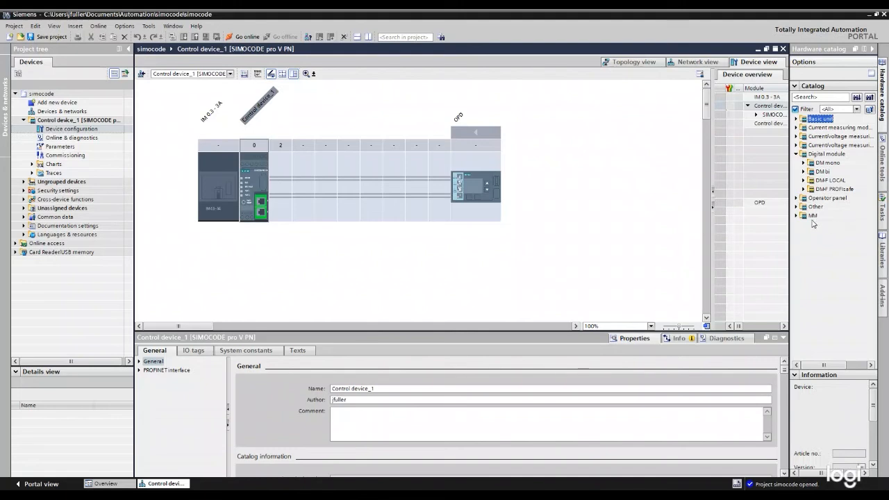
left_click(796, 127)
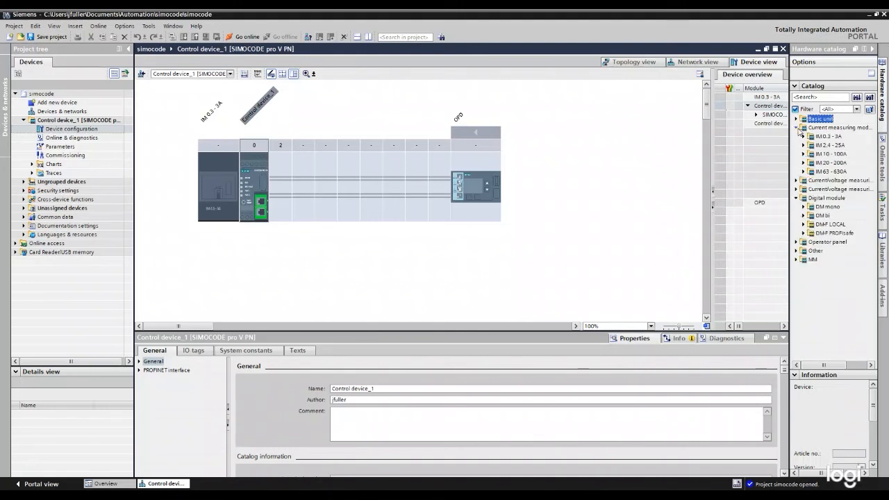
mouse_move(328, 250)
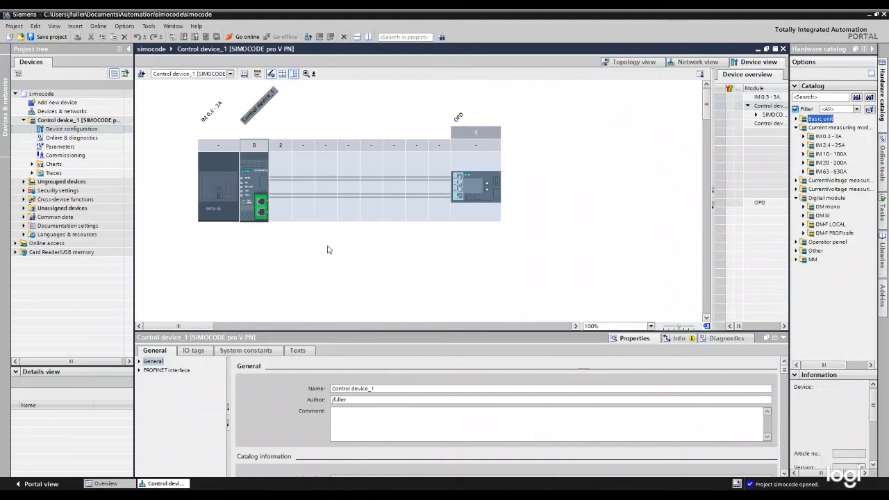